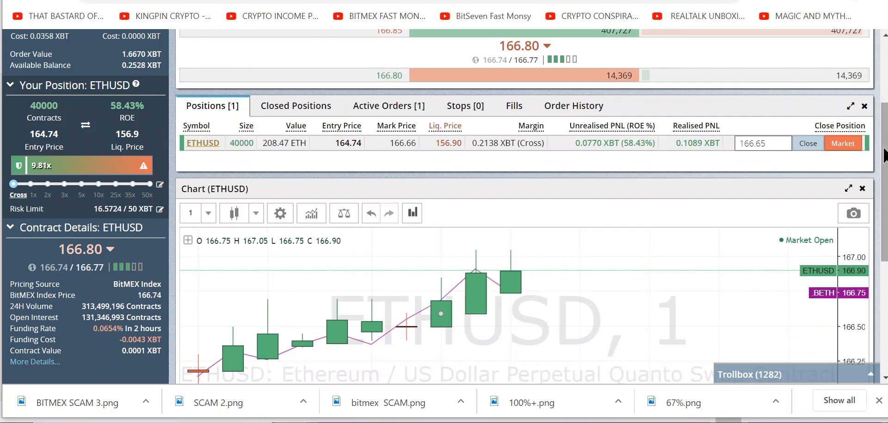
Step: Open a saved BitMEX trade screenshot showing the 60,000-contract ETHUSD position at 91.75% ROE
{"action": "scroll", "scroll_direction": "up", "scroll_amount": 3}
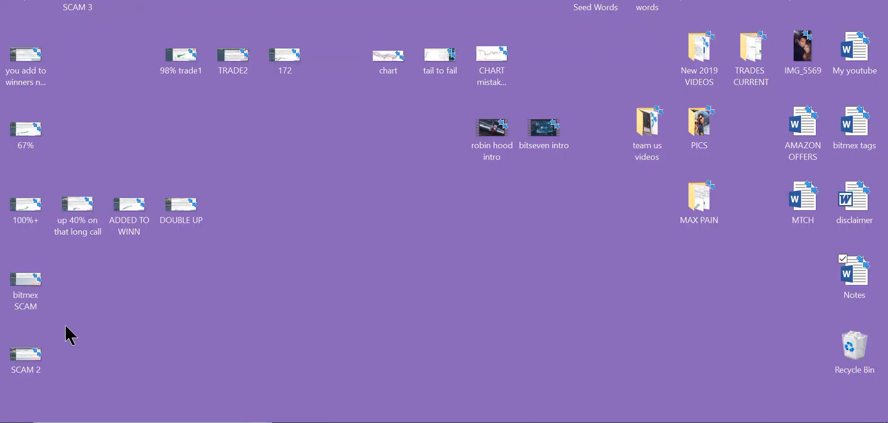
{"action": "left_click", "coordinate": [25, 281]}
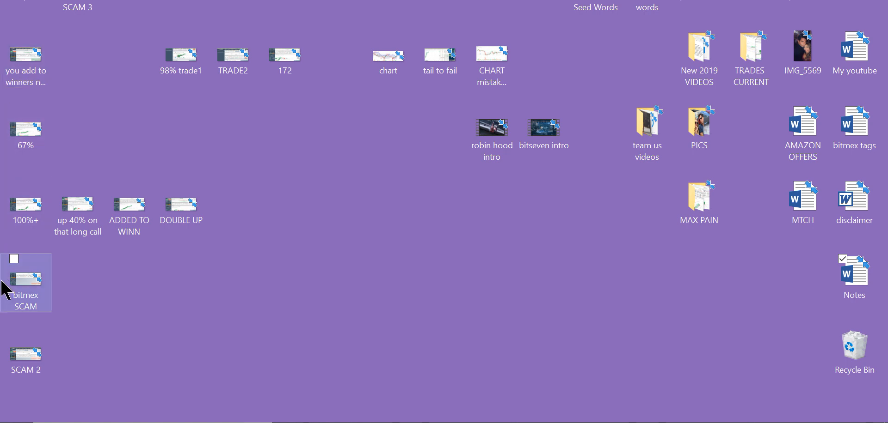
{"action": "left_click", "coordinate": [235, 271]}
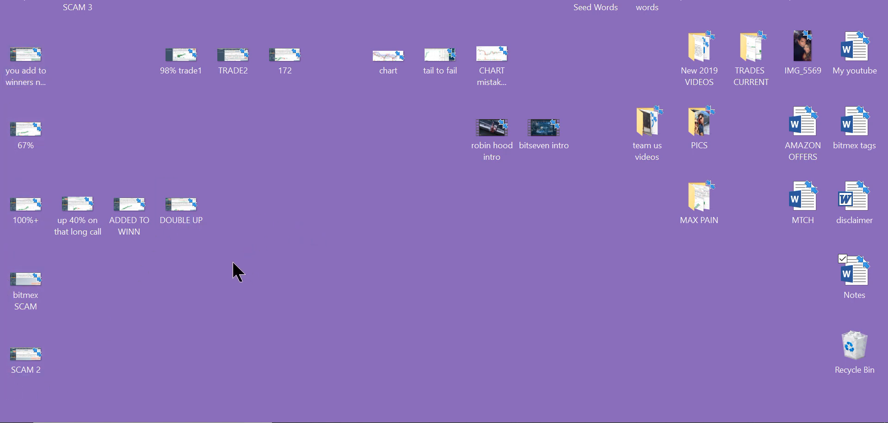
{"action": "mouse_move", "coordinate": [157, 347]}
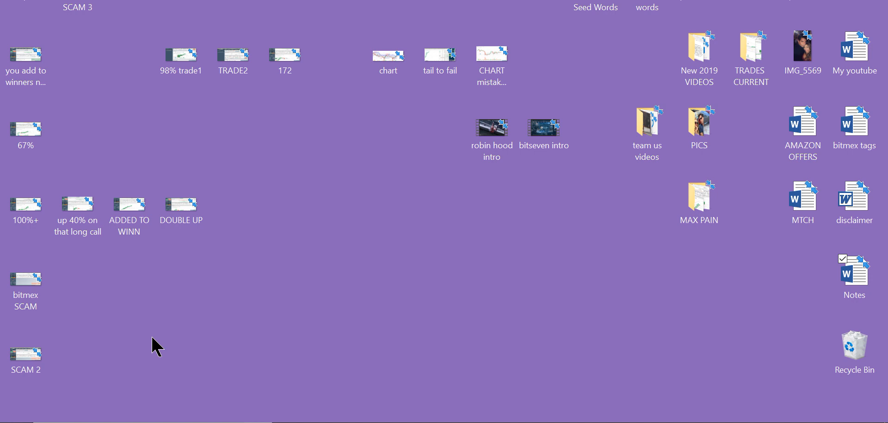
{"action": "mouse_move", "coordinate": [233, 271]}
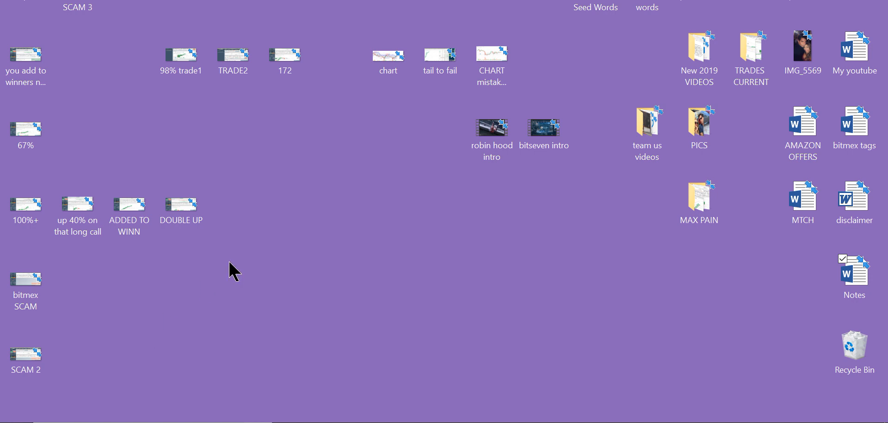
{"action": "mouse_move", "coordinate": [198, 152]}
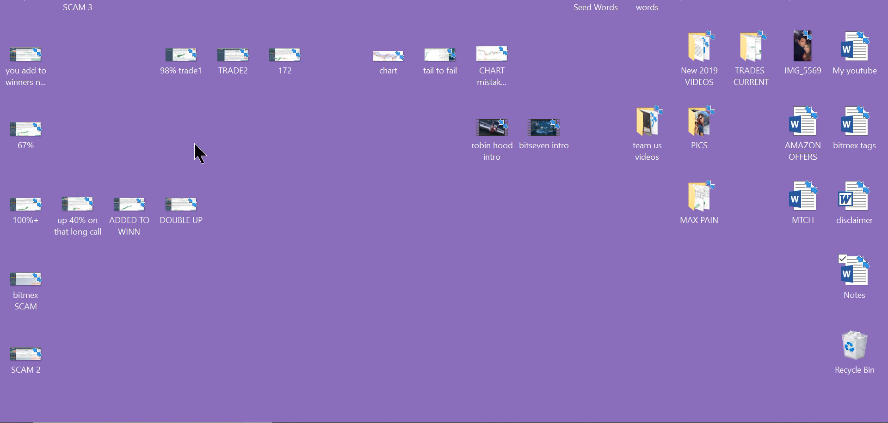
{"action": "left_click", "coordinate": [25, 281]}
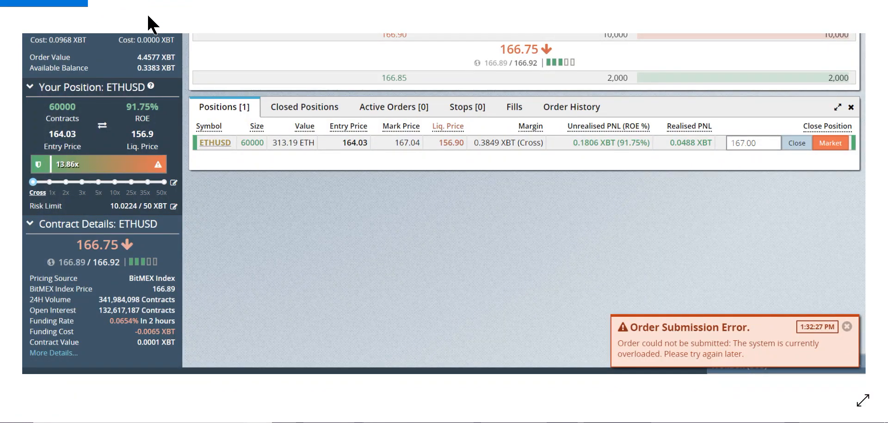
{"action": "mouse_move", "coordinate": [386, 195]}
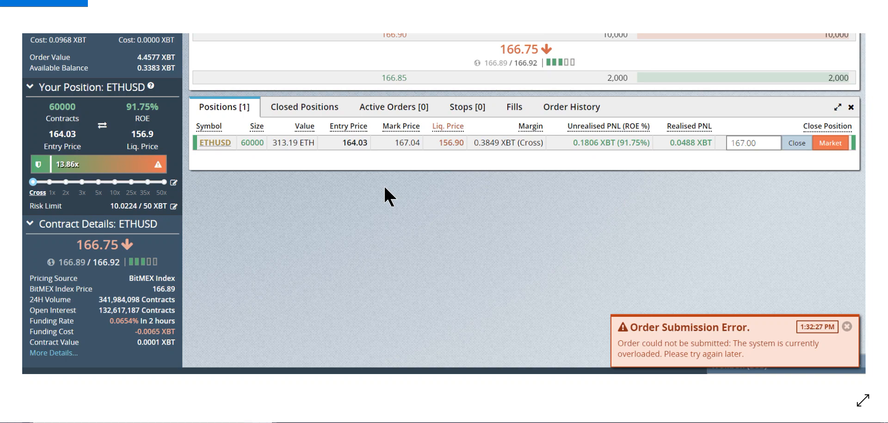
{"action": "mouse_move", "coordinate": [397, 208]}
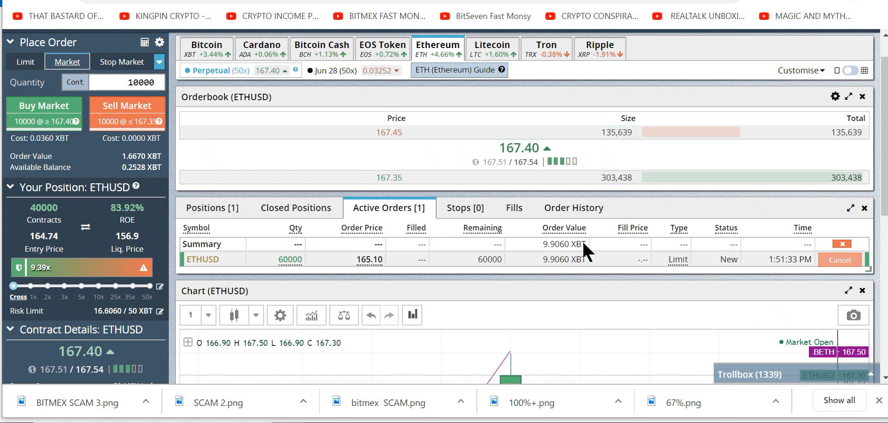
Step: Cancel the 60,000-contract 165.10 limit buy and view the 40,000-contract ETHUSD position details
{"action": "scroll", "scroll_direction": "down", "scroll_amount": 3}
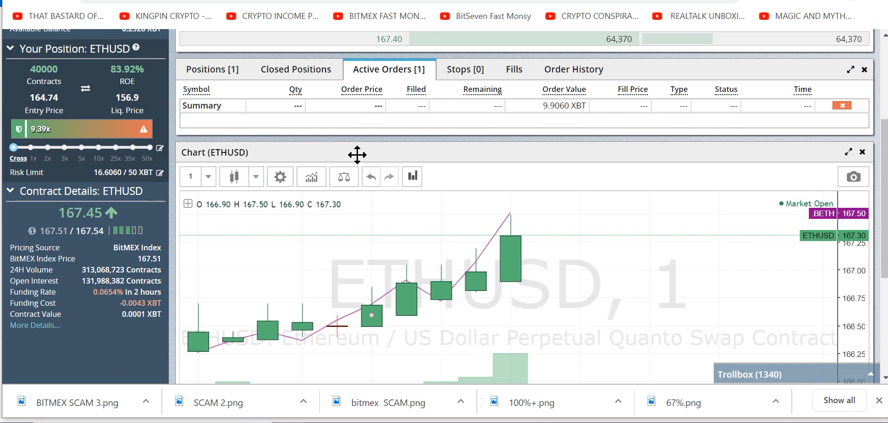
{"action": "scroll", "scroll_direction": "up", "scroll_amount": 3}
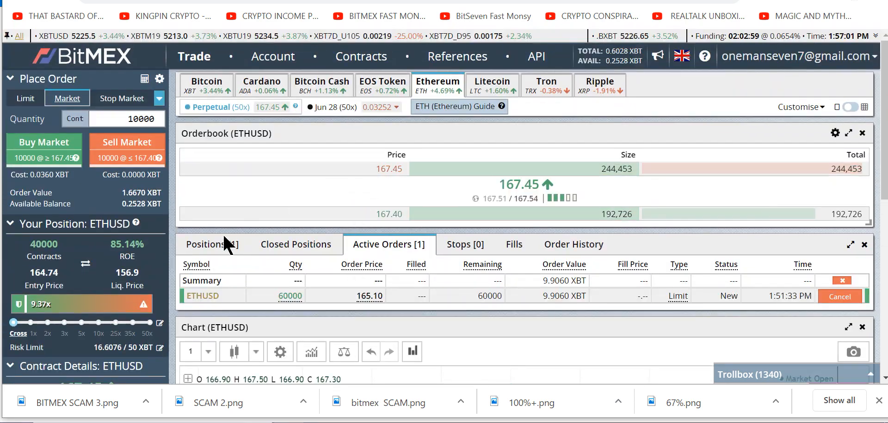
{"action": "left_click", "coordinate": [840, 296]}
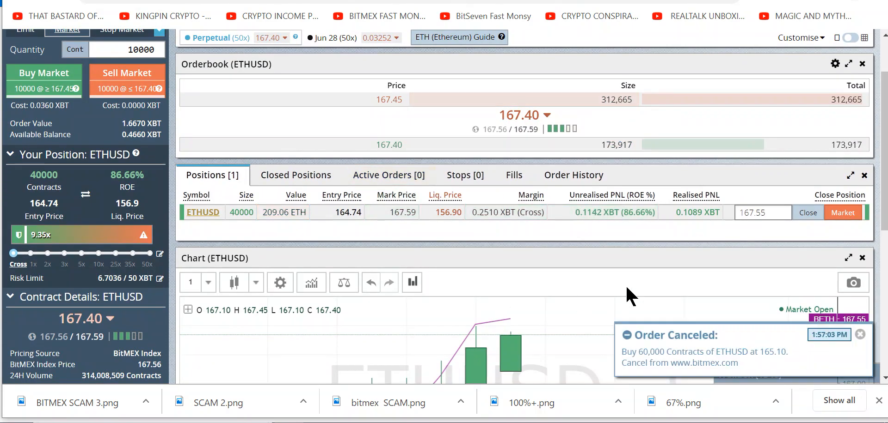
{"action": "scroll", "scroll_direction": "down", "scroll_amount": 3}
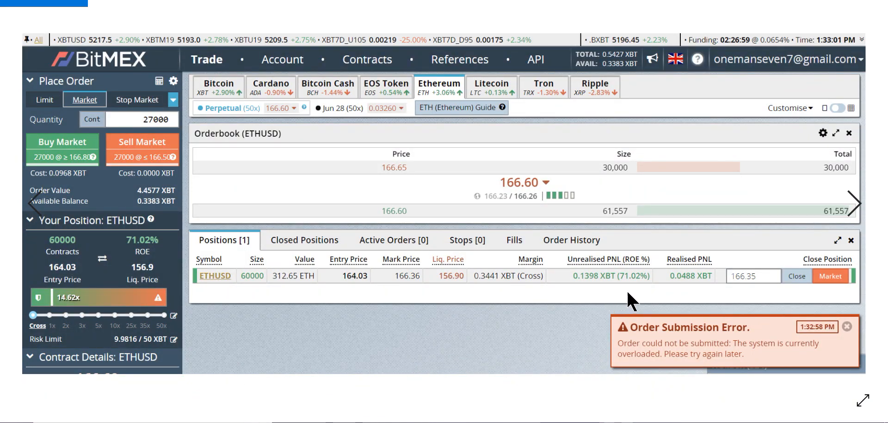
{"action": "mouse_move", "coordinate": [625, 26]}
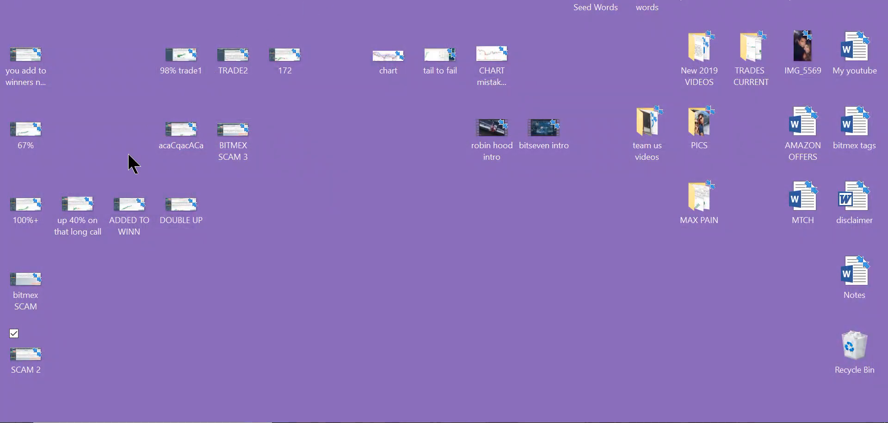
Step: Open the screenshot showing 60,000 ETHUSD contracts at 69.20% ROE with an overload error
{"action": "left_click", "coordinate": [232, 130]}
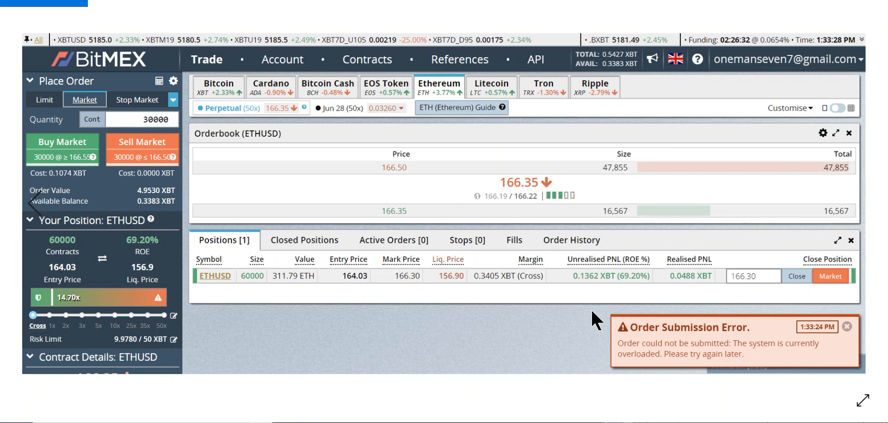
{"action": "mouse_move", "coordinate": [134, 6]}
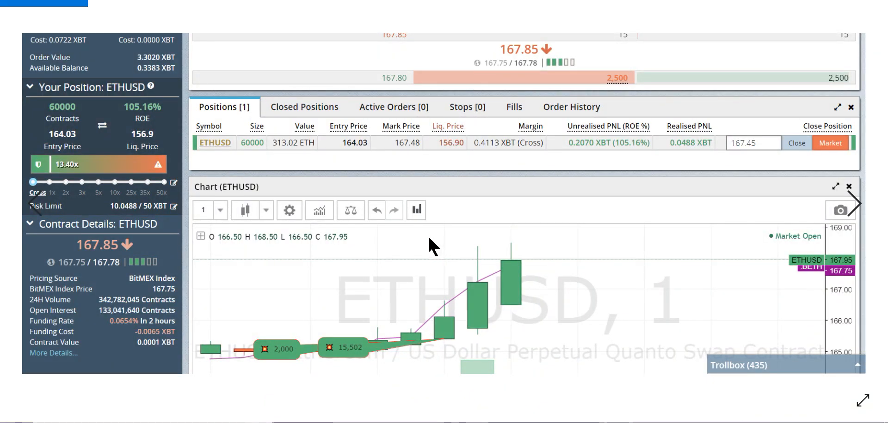
{"action": "mouse_move", "coordinate": [393, 241]}
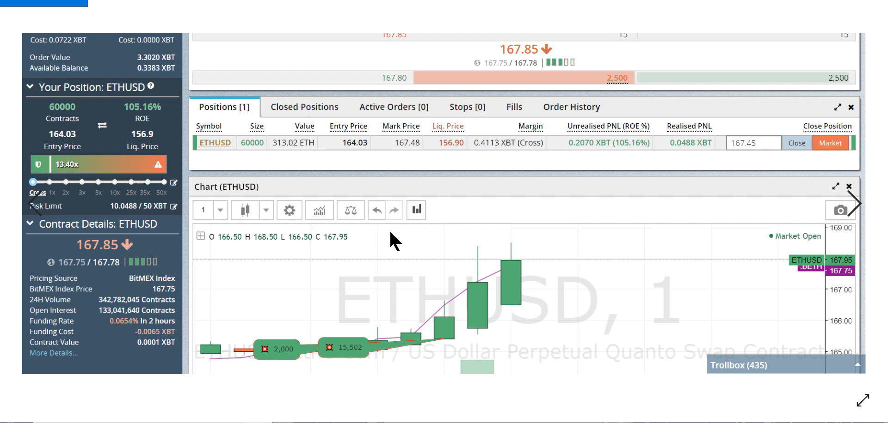
{"action": "mouse_move", "coordinate": [267, 365]}
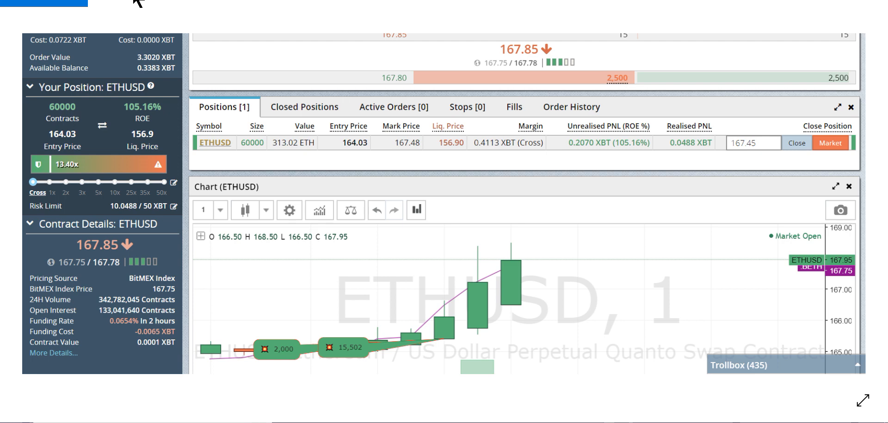
{"action": "mouse_move", "coordinate": [447, 240]}
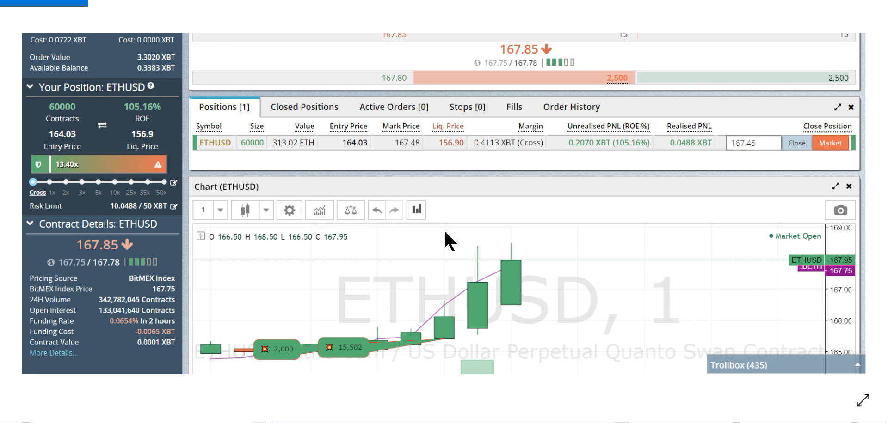
{"action": "mouse_move", "coordinate": [453, 273]}
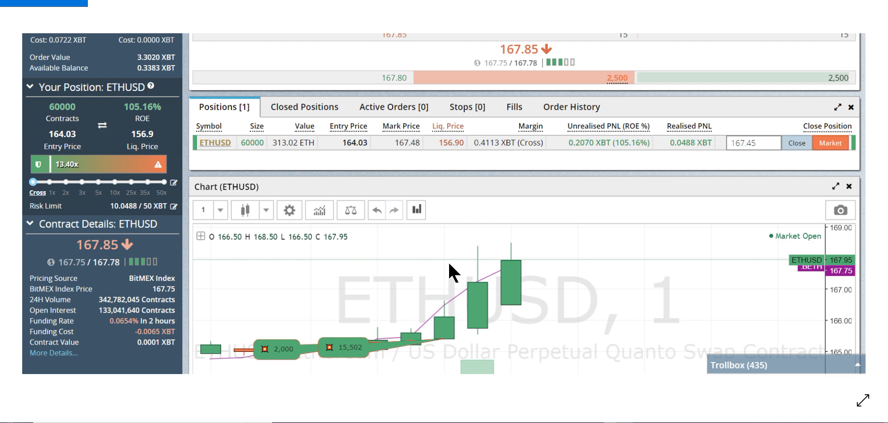
{"action": "mouse_move", "coordinate": [218, 302]}
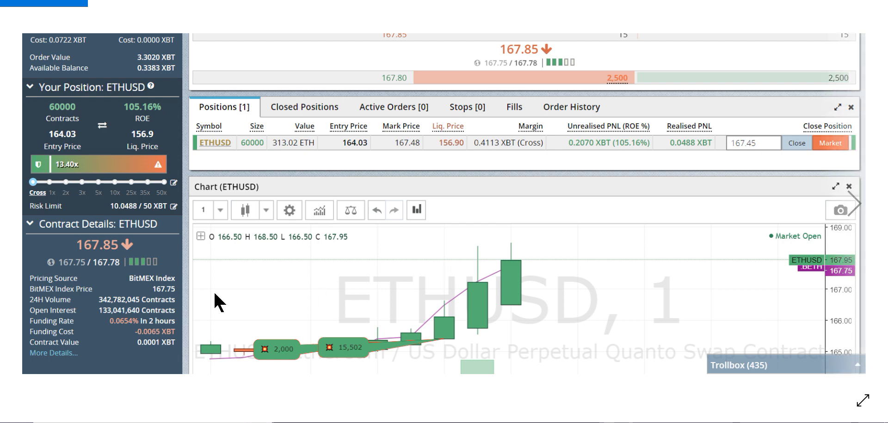
{"action": "mouse_move", "coordinate": [390, 300]}
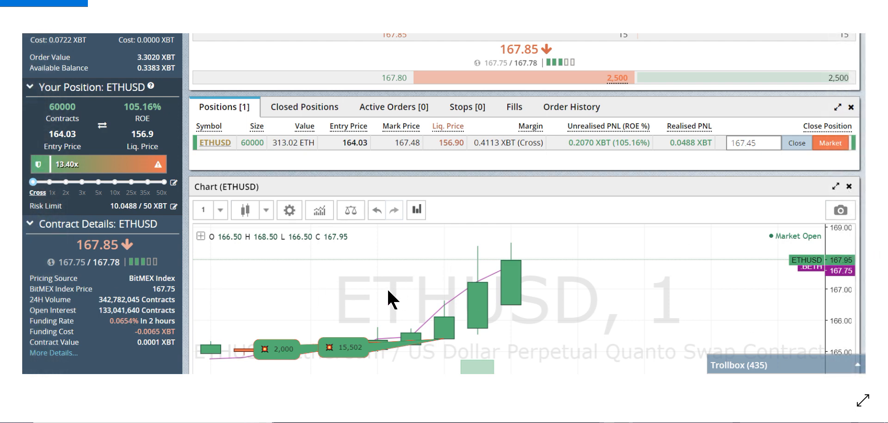
{"action": "mouse_move", "coordinate": [129, 6]}
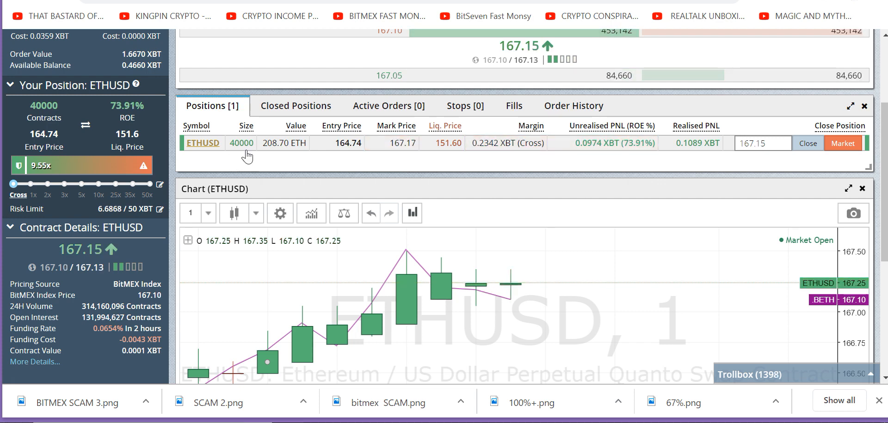
{"action": "mouse_move", "coordinate": [586, 266]}
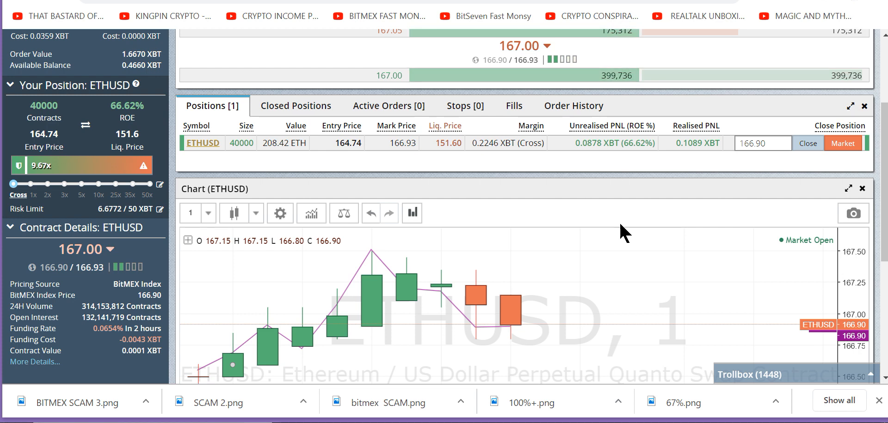
{"action": "mouse_move", "coordinate": [549, 229]}
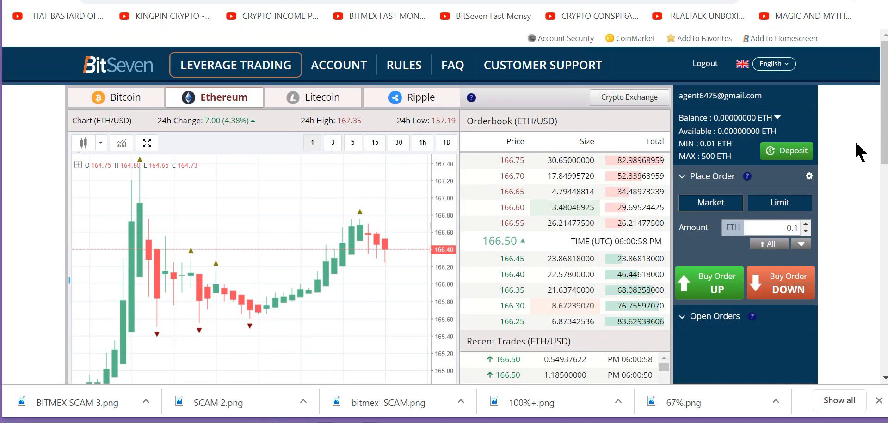
Step: Scroll through BitSeven's Ethereum leverage page to review the order panel and empty Positions list
{"action": "scroll", "scroll_direction": "down", "scroll_amount": 3}
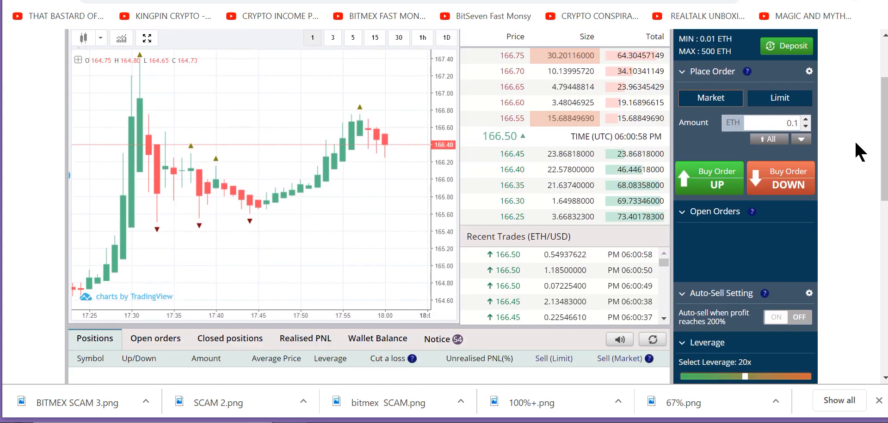
{"action": "scroll", "scroll_direction": "down", "scroll_amount": 3}
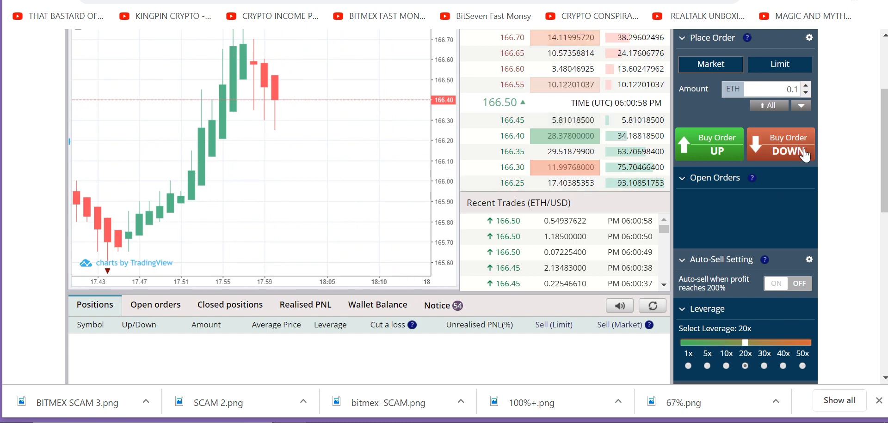
{"action": "scroll", "scroll_direction": "up", "scroll_amount": 3}
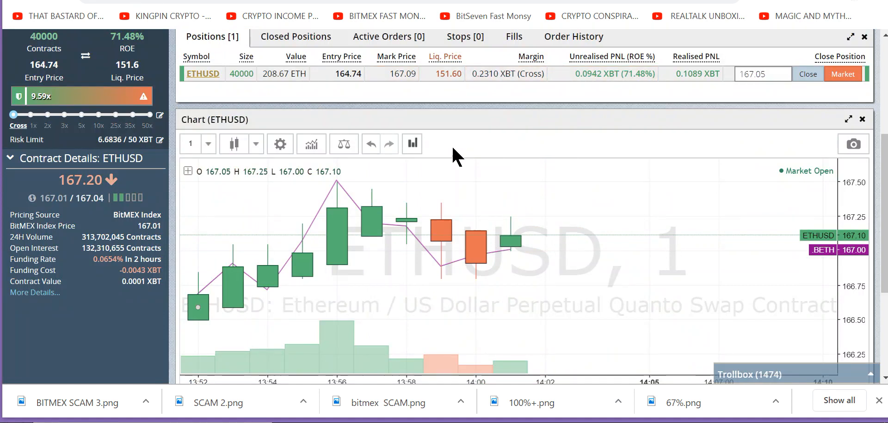
{"action": "mouse_move", "coordinate": [424, 147]}
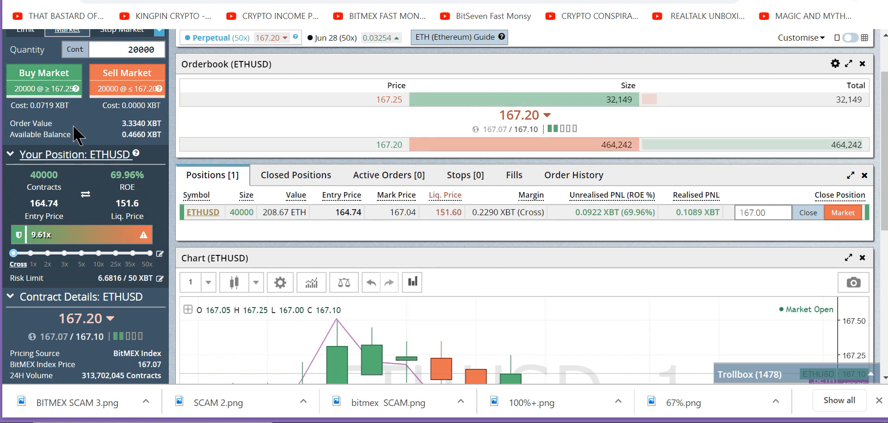
Step: Market-buy 20,000 ETHUSD contracts, reaching 60,000 contracts at 165.58 entry
{"action": "scroll", "scroll_direction": "up", "scroll_amount": 3}
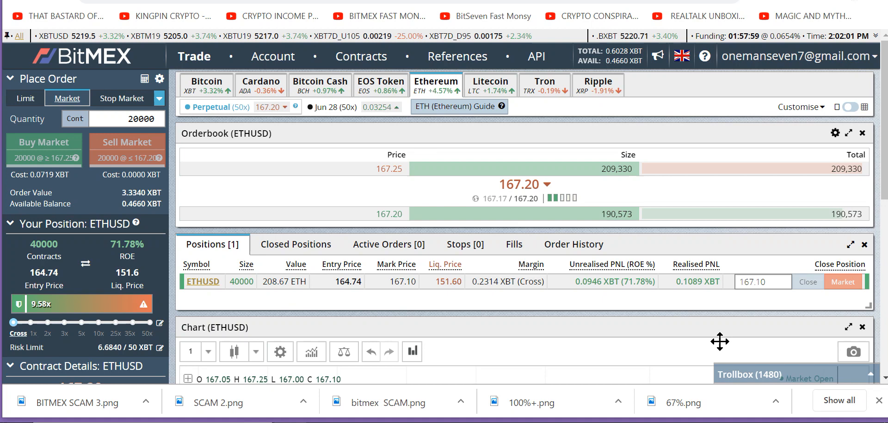
{"action": "left_click", "coordinate": [43, 141]}
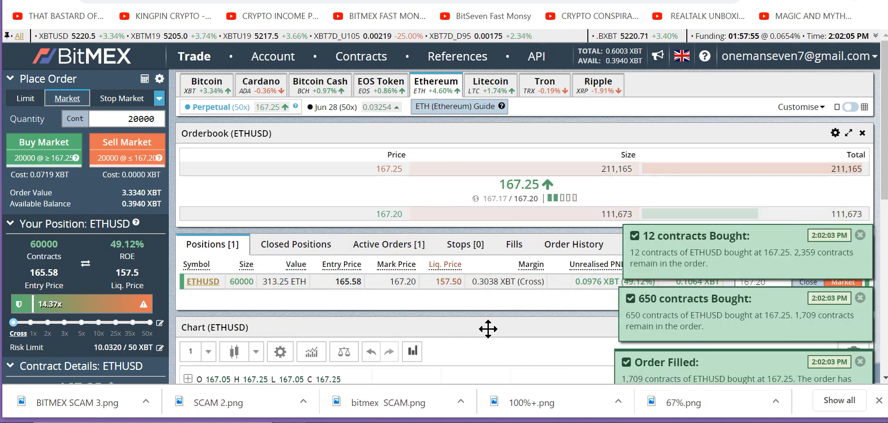
{"action": "scroll", "scroll_direction": "down", "scroll_amount": 3}
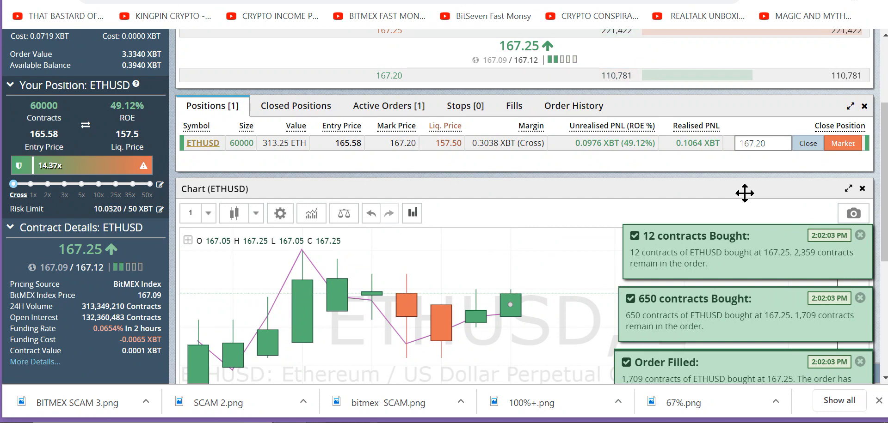